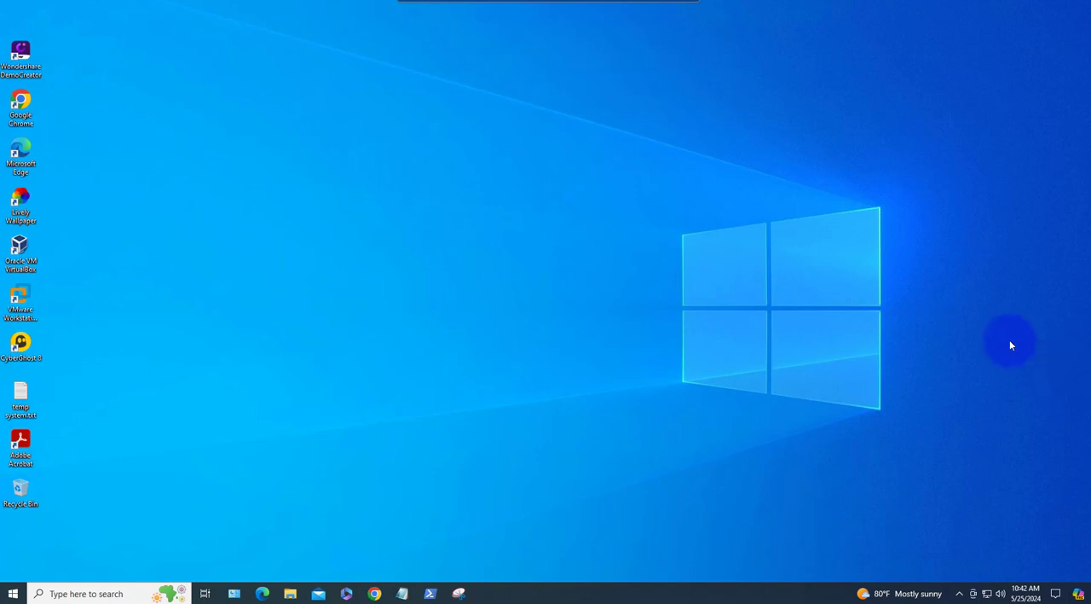
pyautogui.moveTo(987, 352)
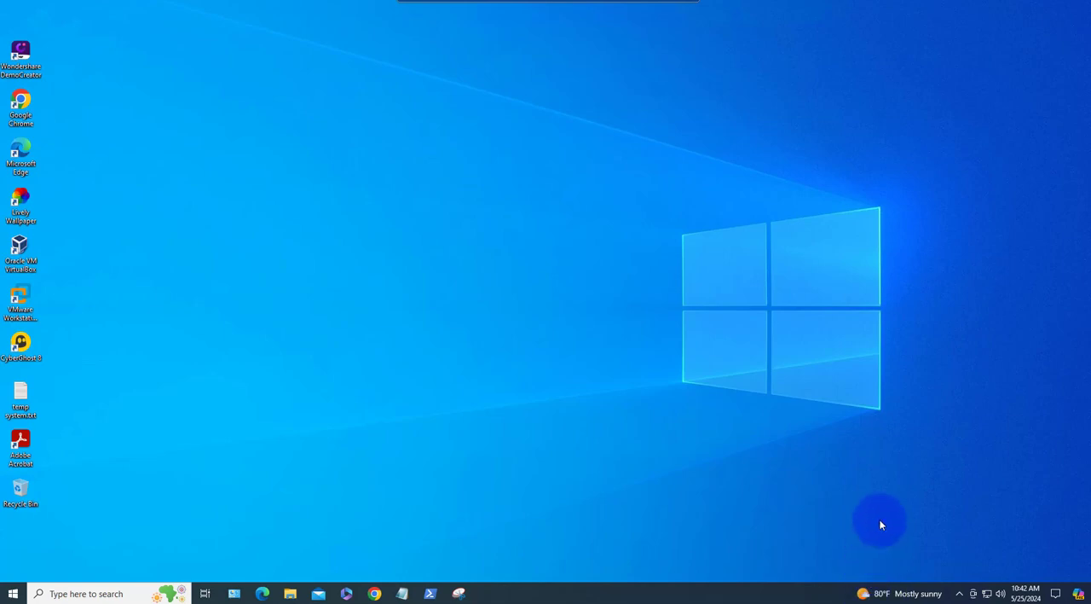
# Switch news and interests to icon only, open the weather feed, then reopen taskbar options.
pyautogui.click(895, 594)
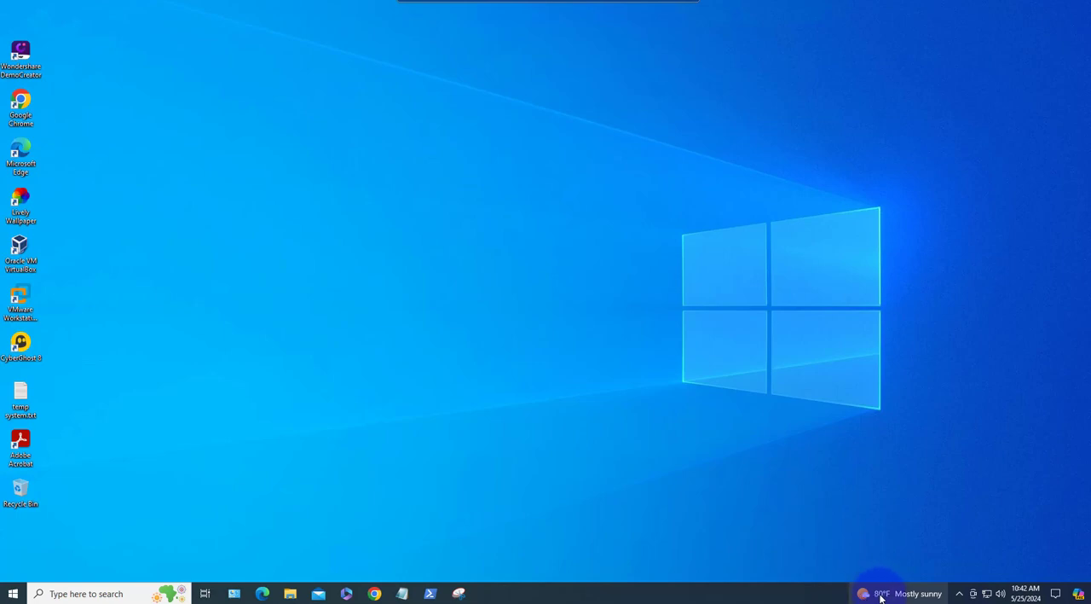
pyautogui.click(864, 594)
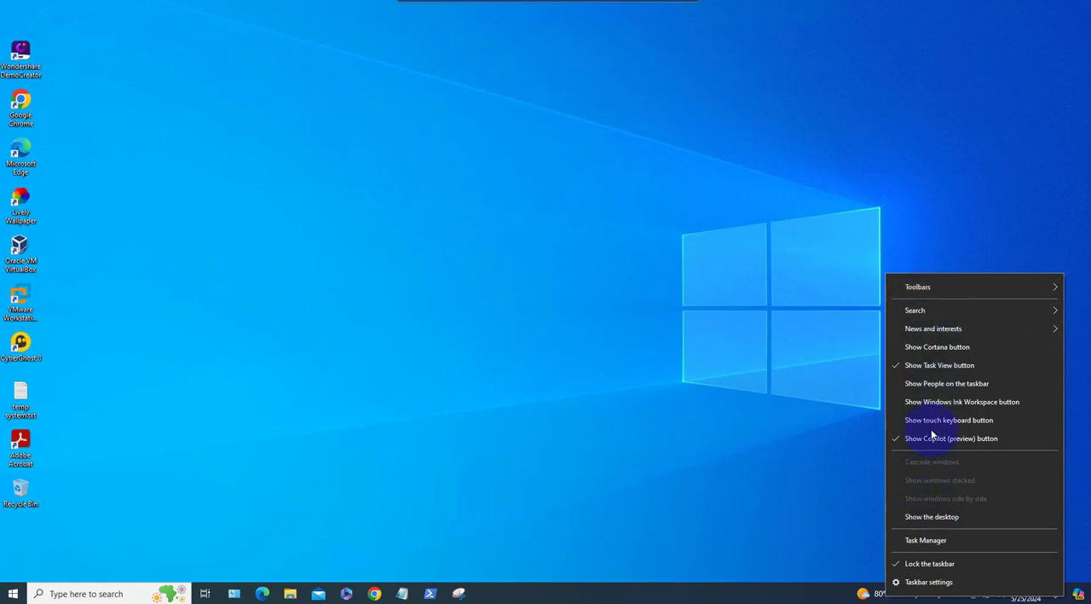
pyautogui.moveTo(934, 328)
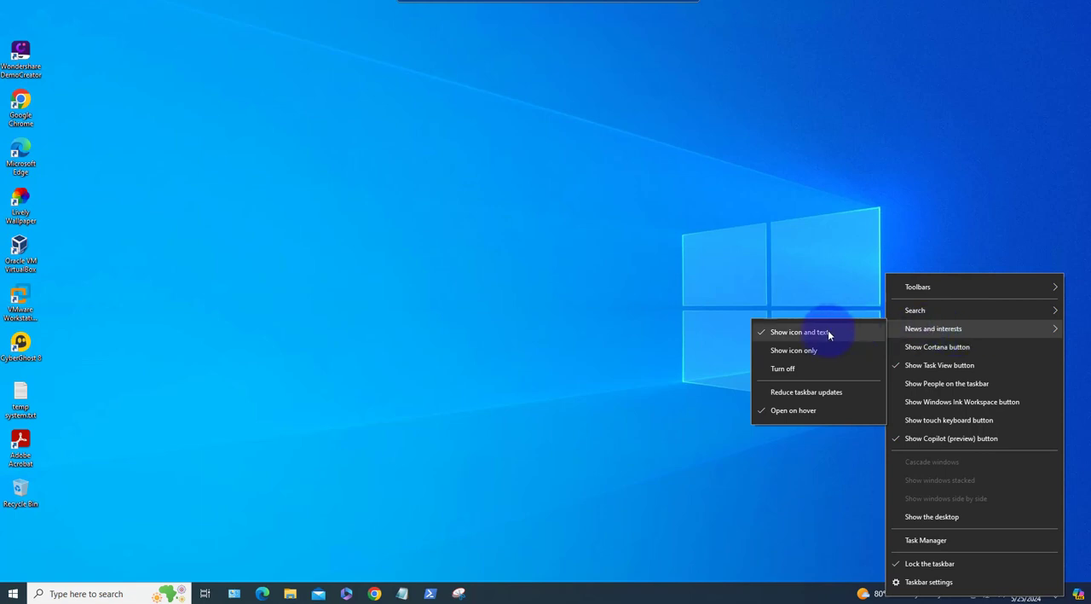
pyautogui.moveTo(783, 368)
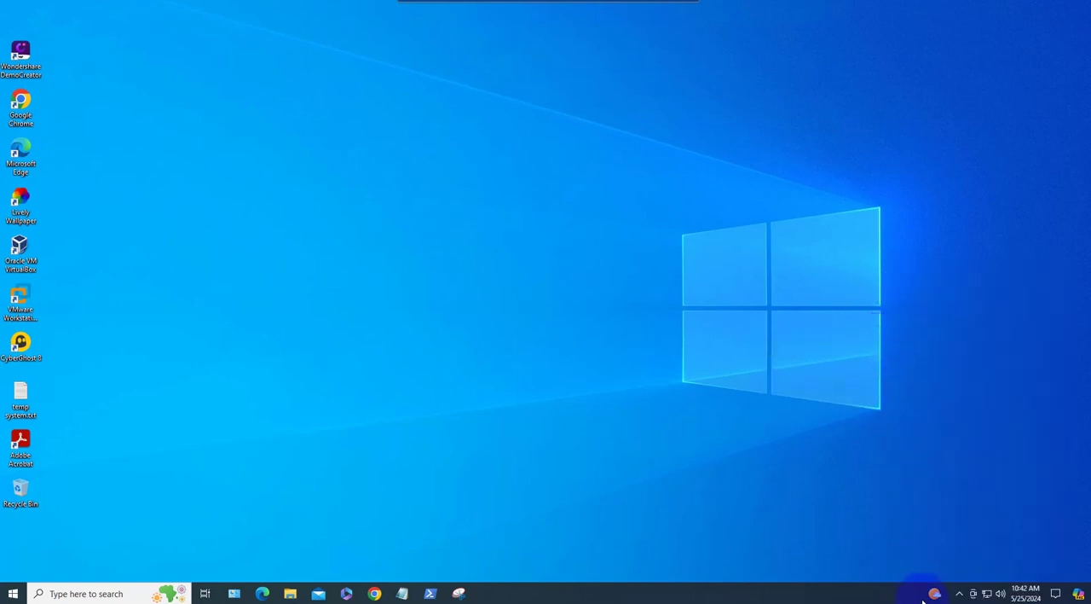
pyautogui.click(933, 593)
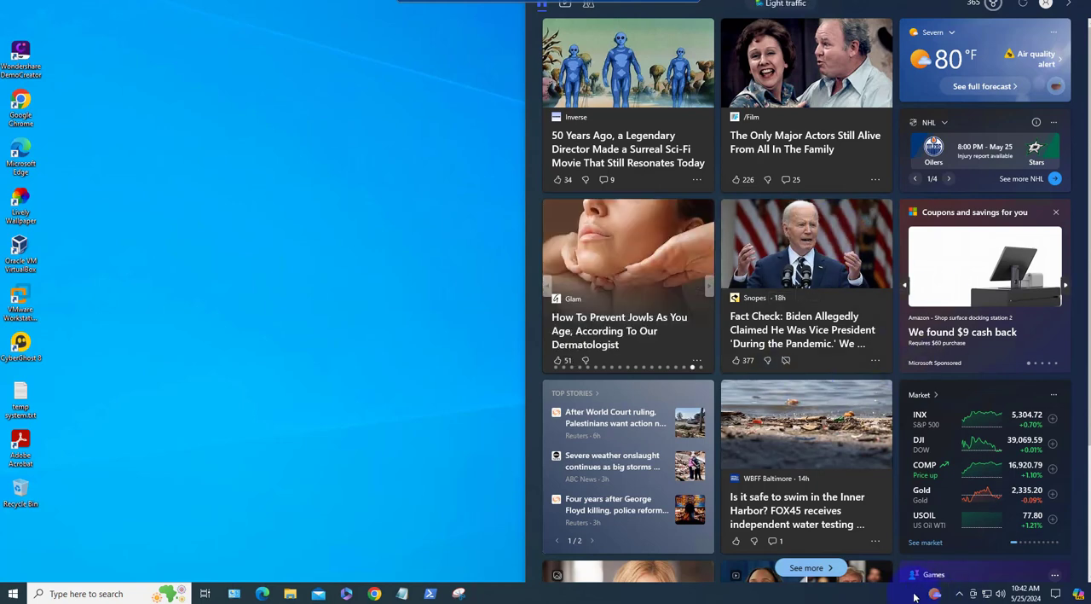
pyautogui.rightClick(929, 594)
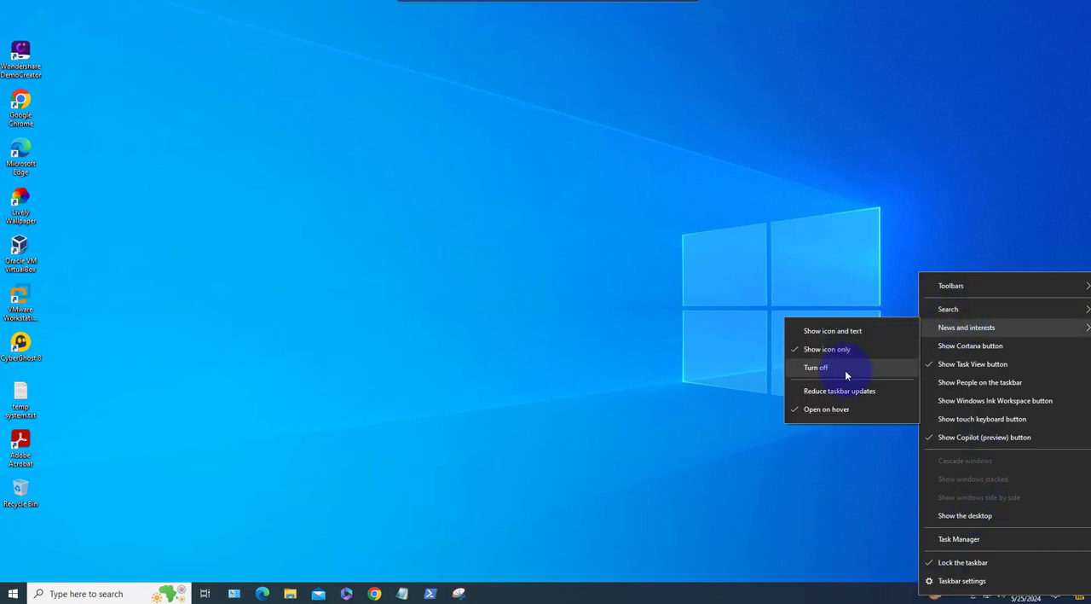
# Choose Turn off under News and interests to remove the weather widget.
pyautogui.click(816, 367)
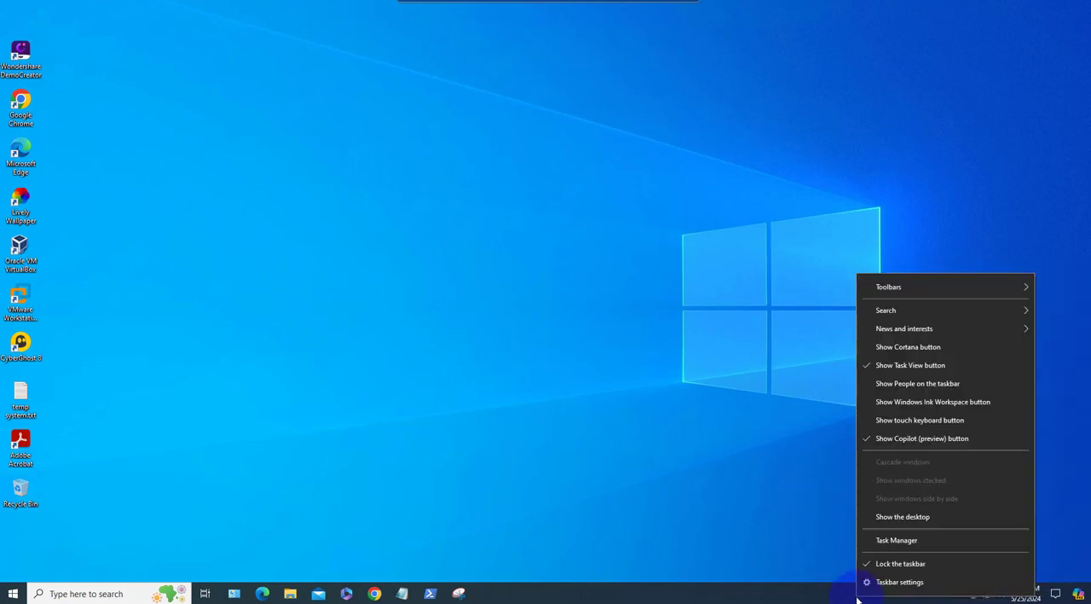
pyautogui.moveTo(904, 328)
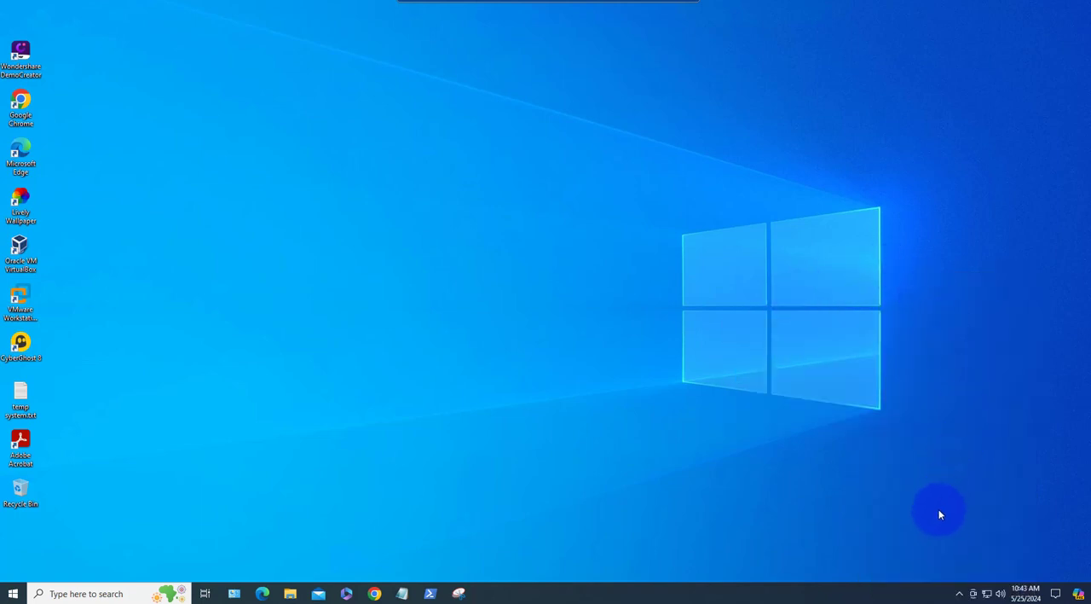
pyautogui.moveTo(930, 510)
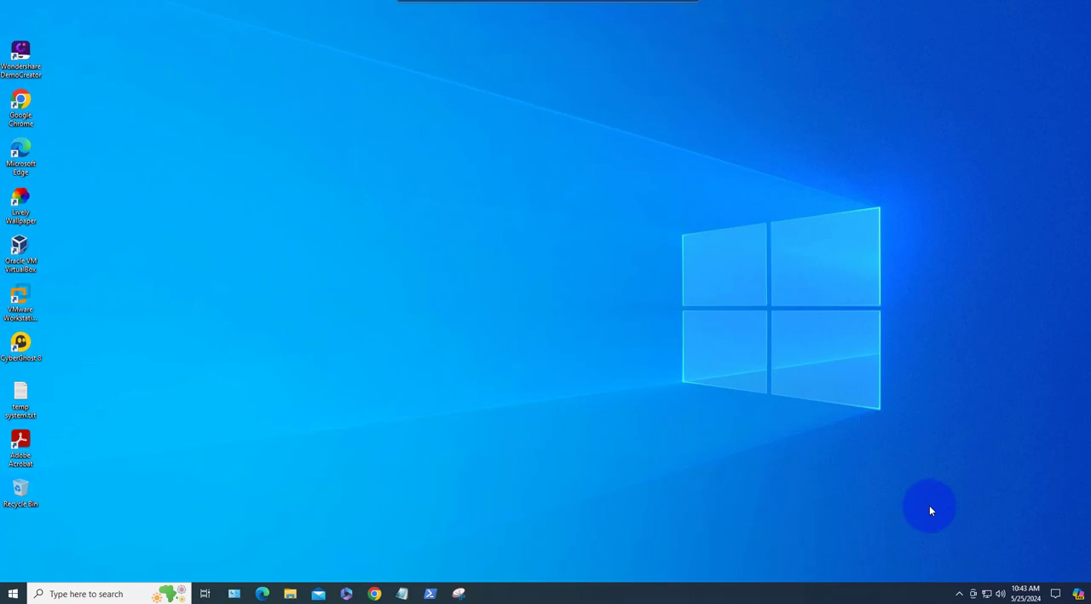